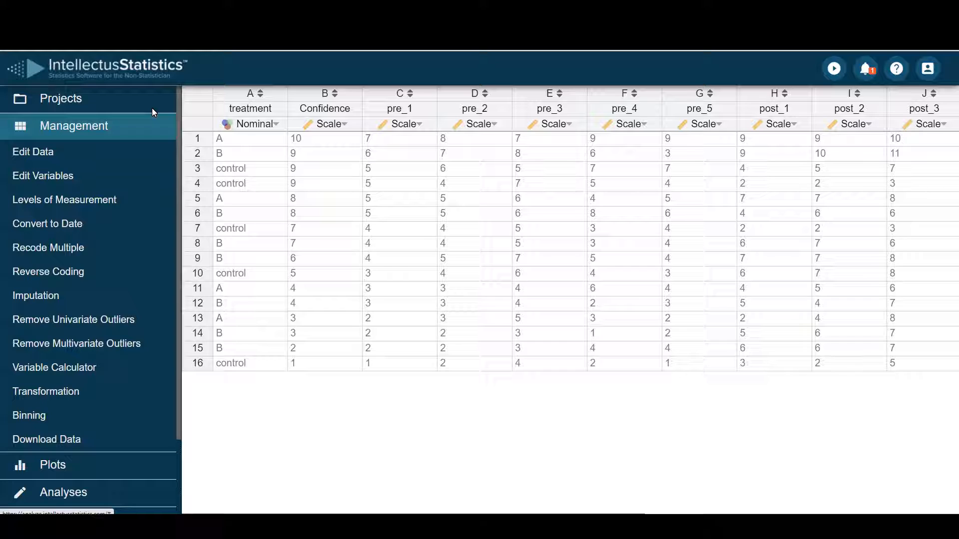
mouse_move(29, 416)
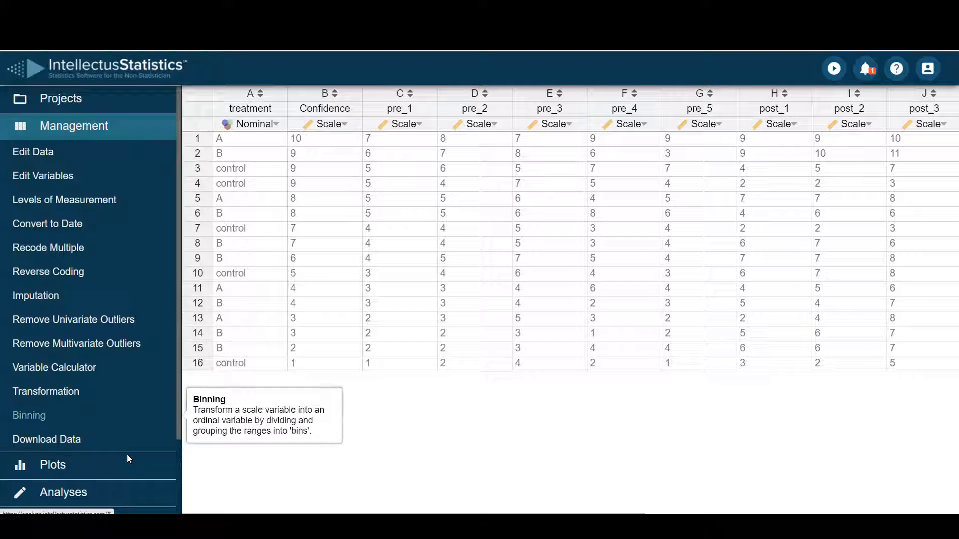
Start a Repeated Measures MANCOVA from the Analyses list under MANOVAs
click(64, 492)
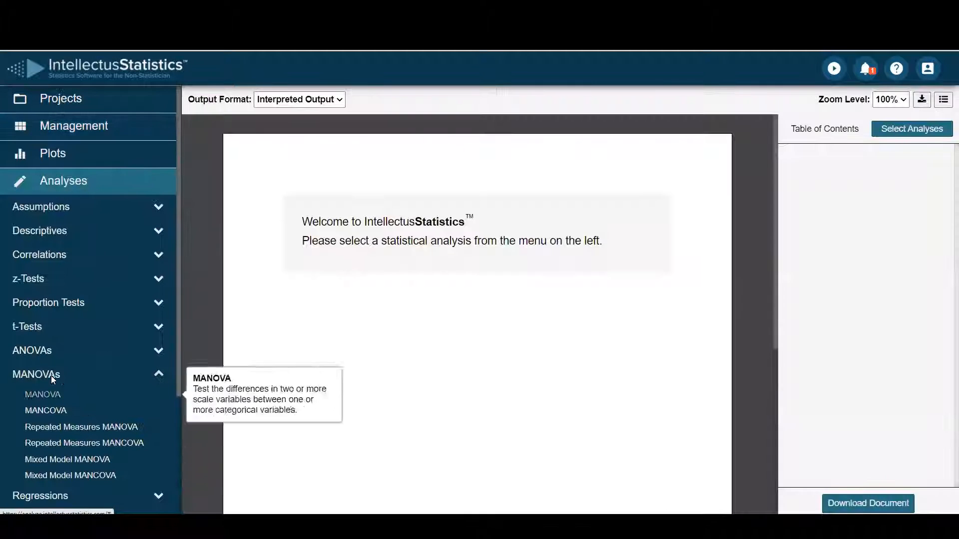
mouse_move(84, 443)
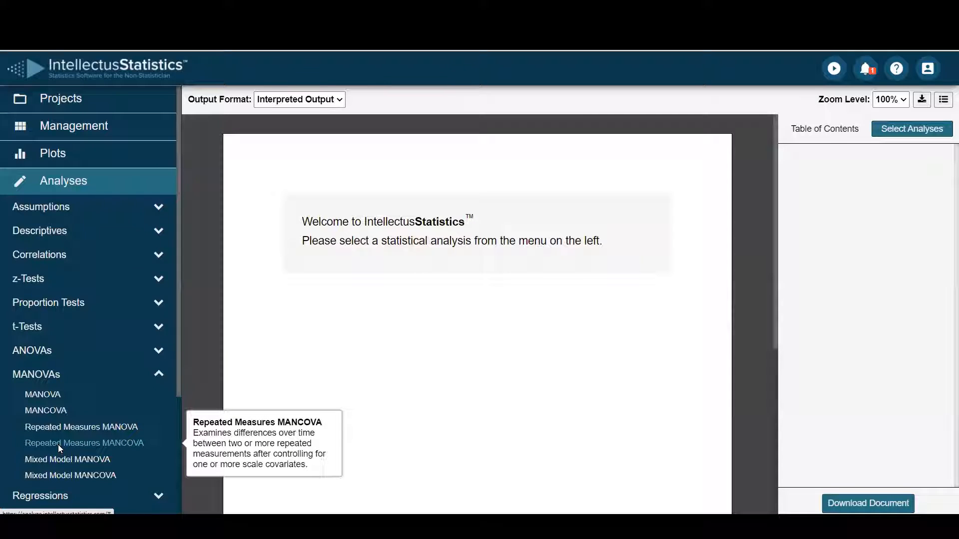
click(84, 442)
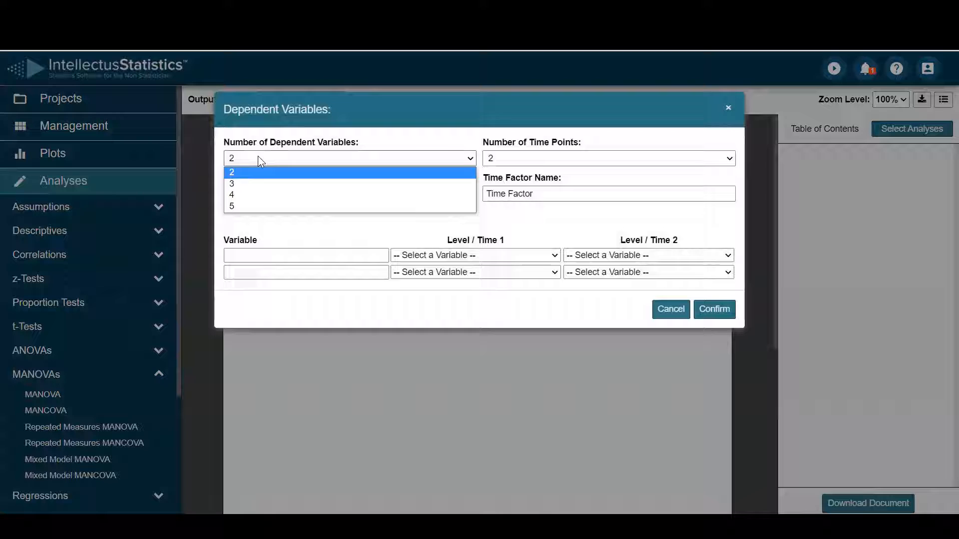
Use 3 dependent variables and 3 time points, naming the rows Pre, Post and FU
click(230, 184)
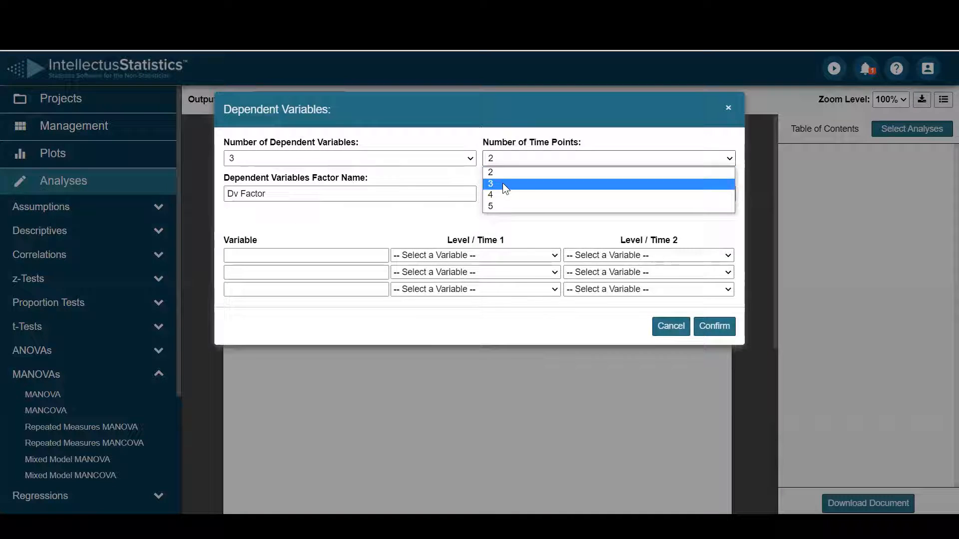
click(490, 183)
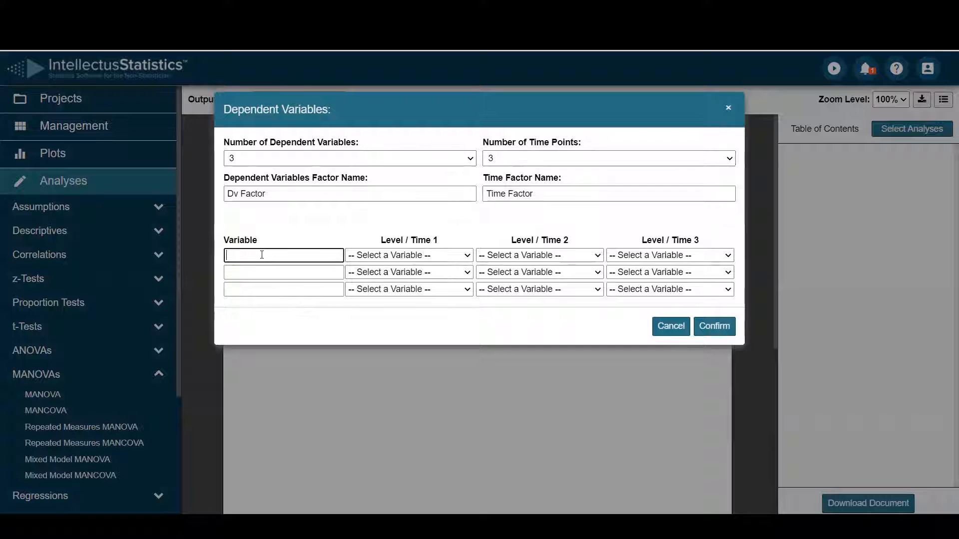
text(Pre)
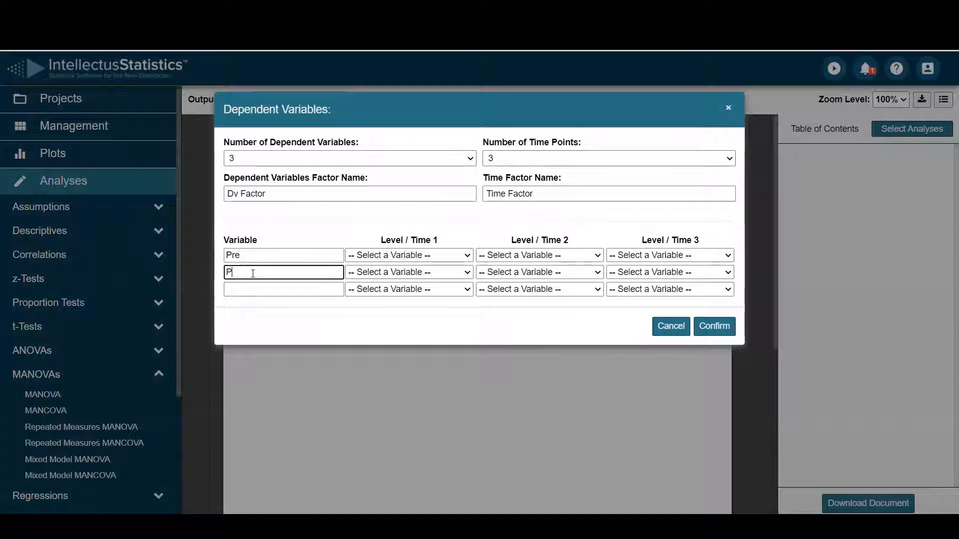
text(ost)
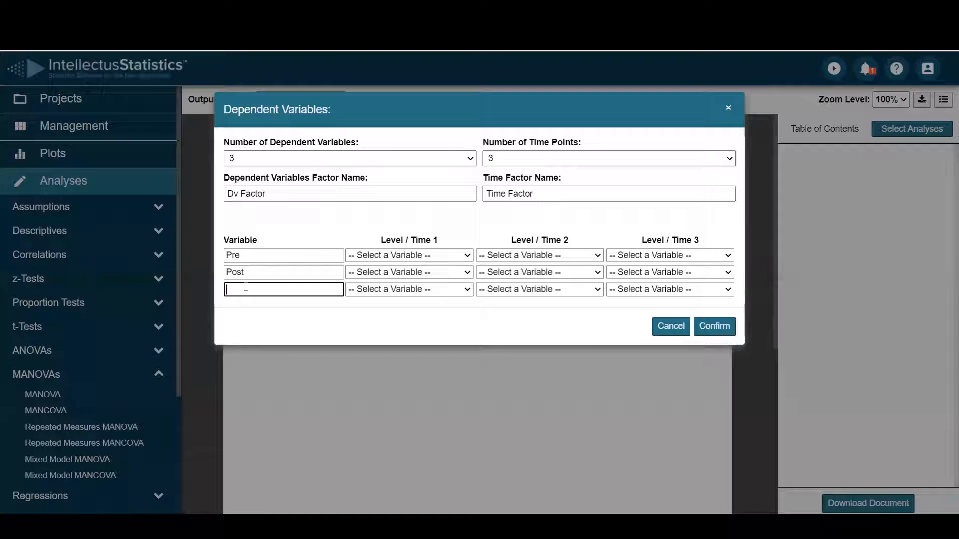
text(FU)
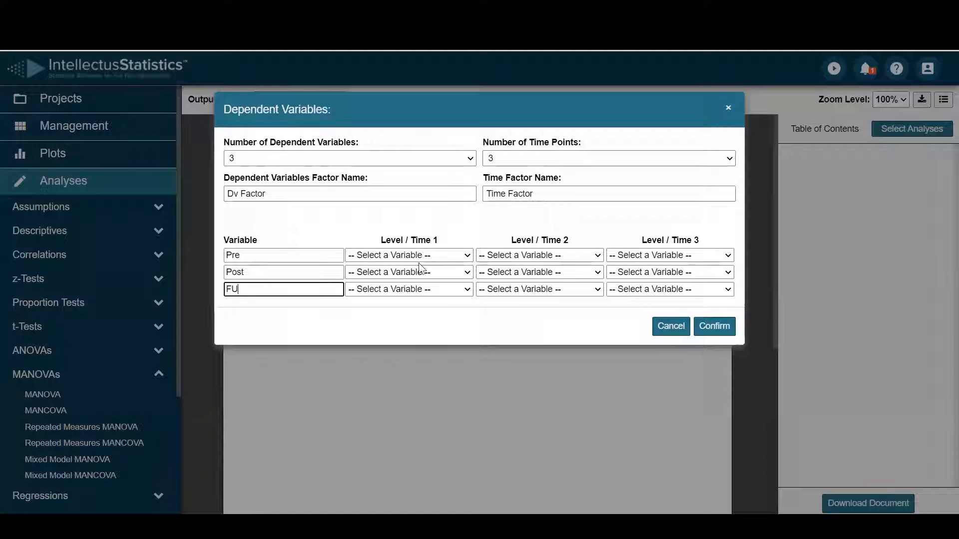
Map Pre to pre_1–pre_3, Post to post_1–post_3, FU to fup_1–fup_3 and confirm
click(409, 255)
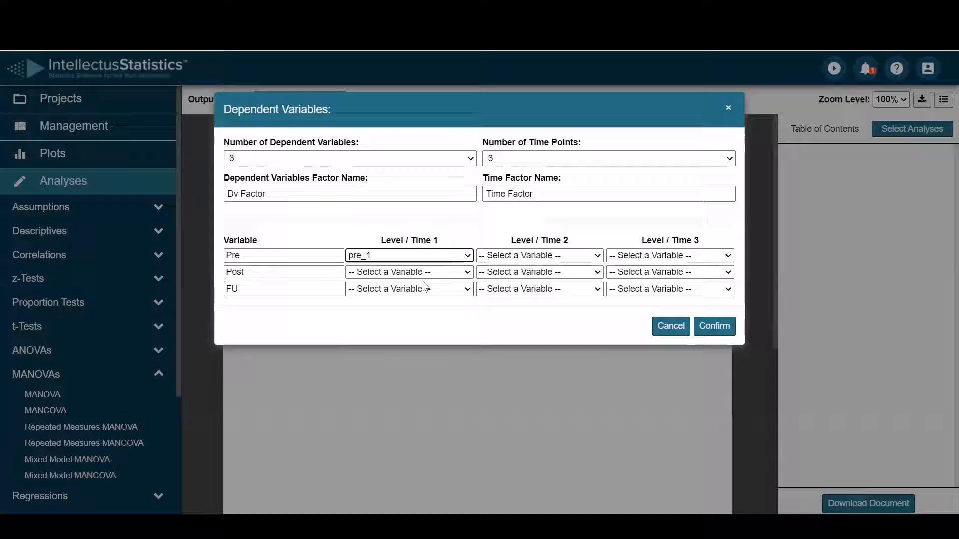
click(538, 255)
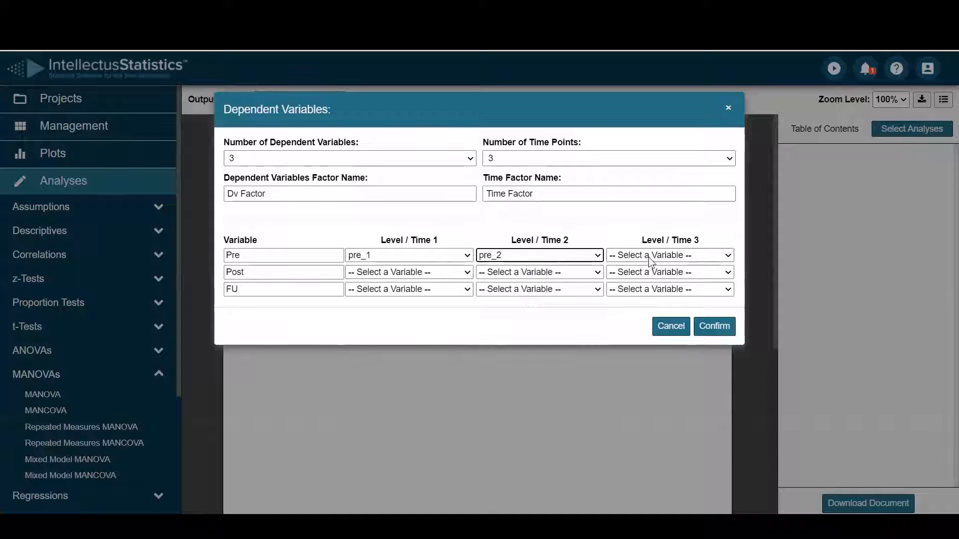
click(668, 255)
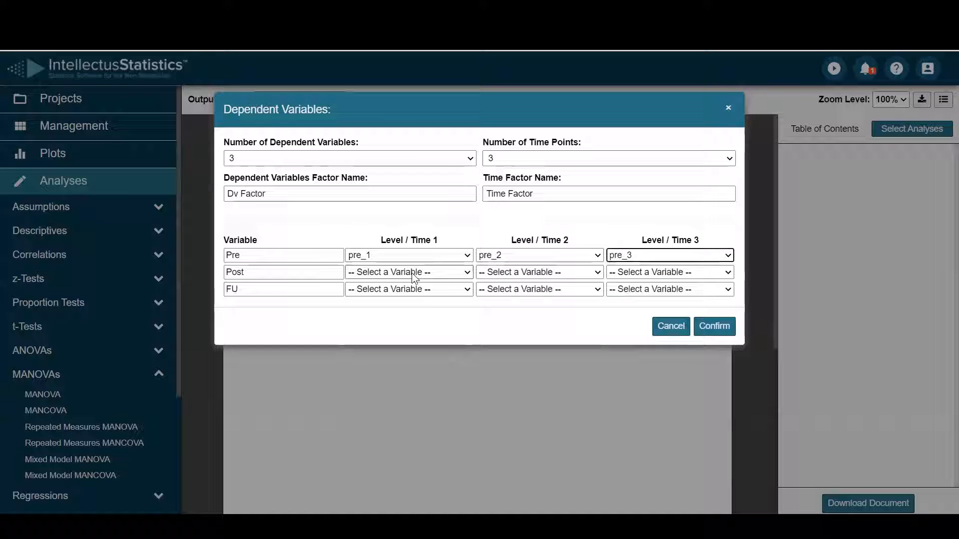
click(407, 271)
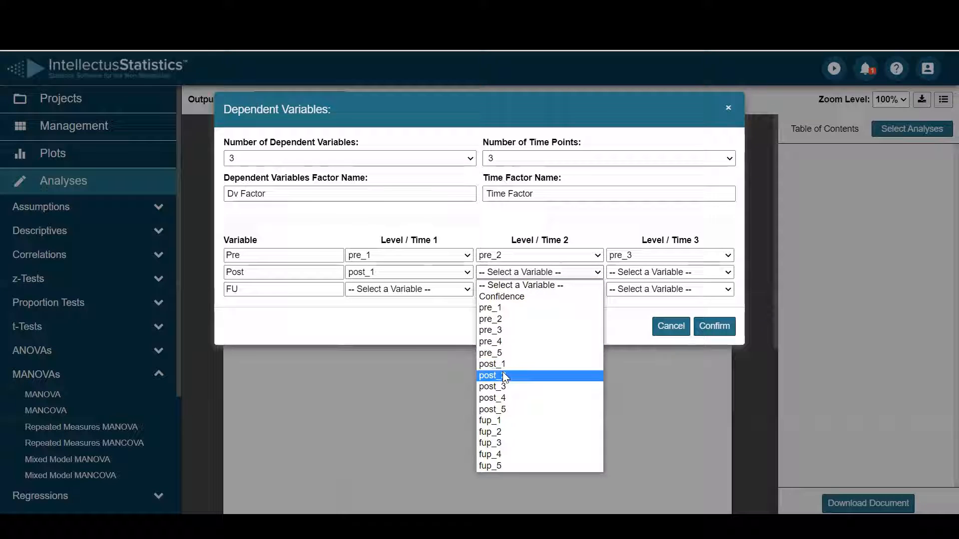
click(490, 364)
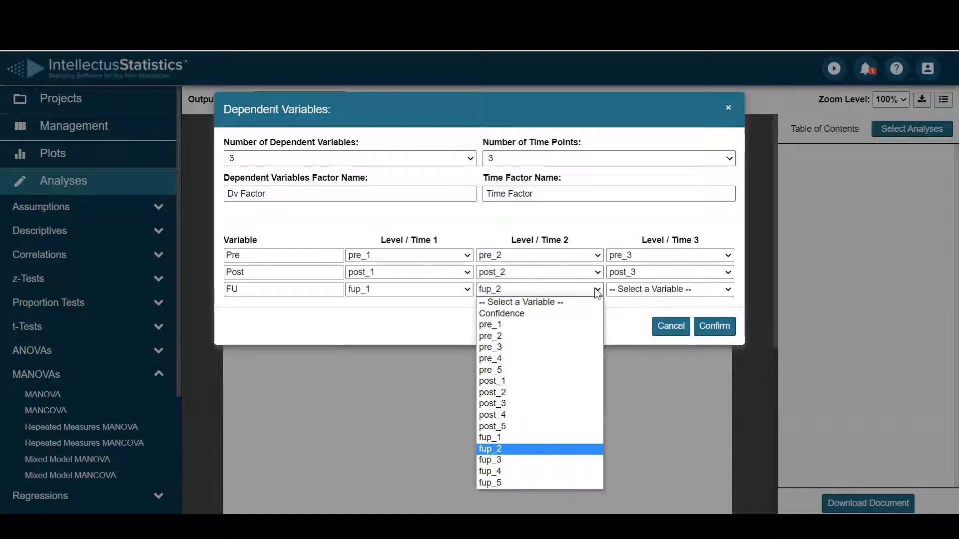
click(668, 289)
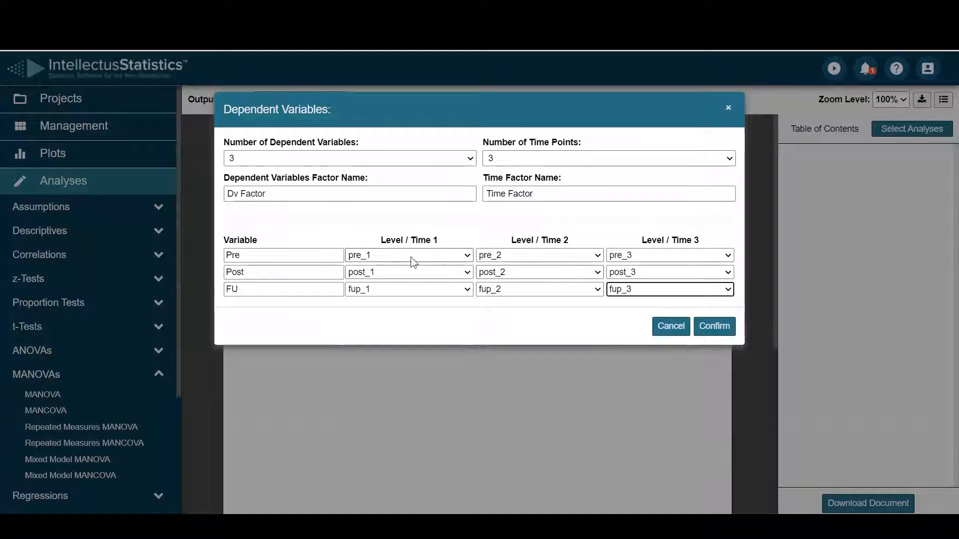
mouse_move(414, 311)
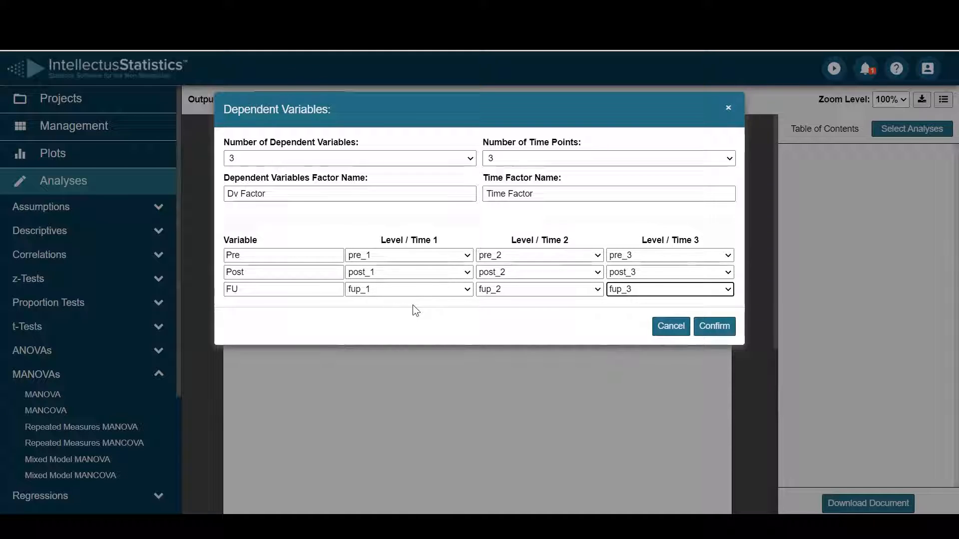
click(713, 325)
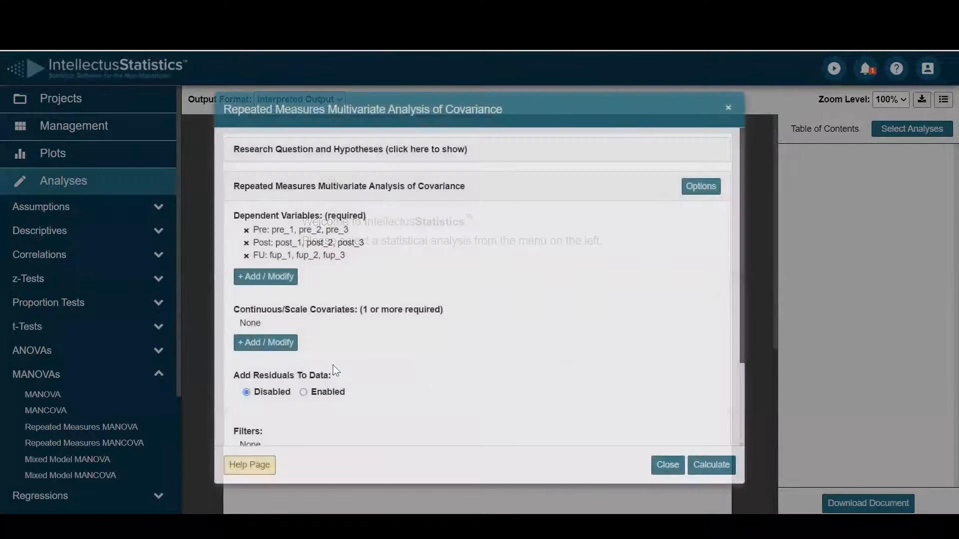
Calculate the MANCOVA to generate the output document controlling for Confidence
click(264, 343)
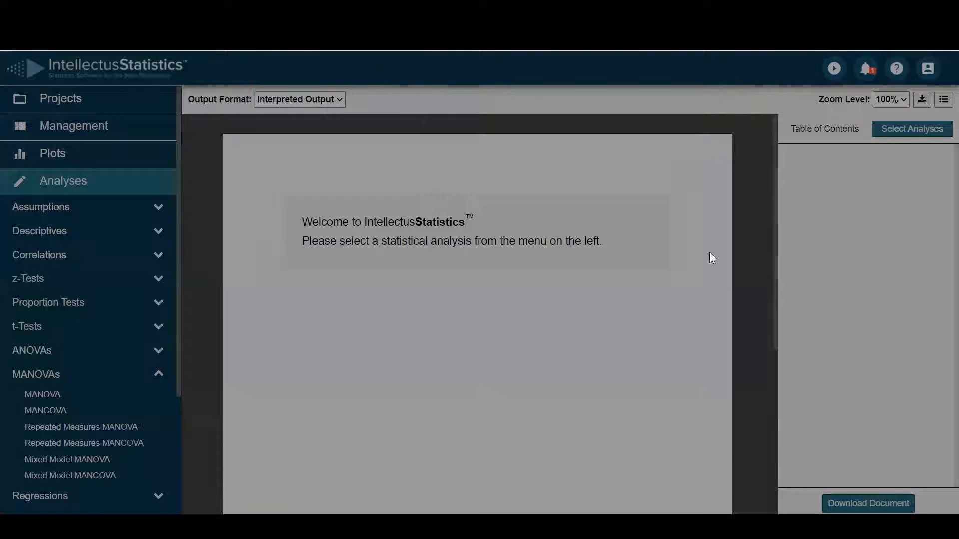
click(84, 442)
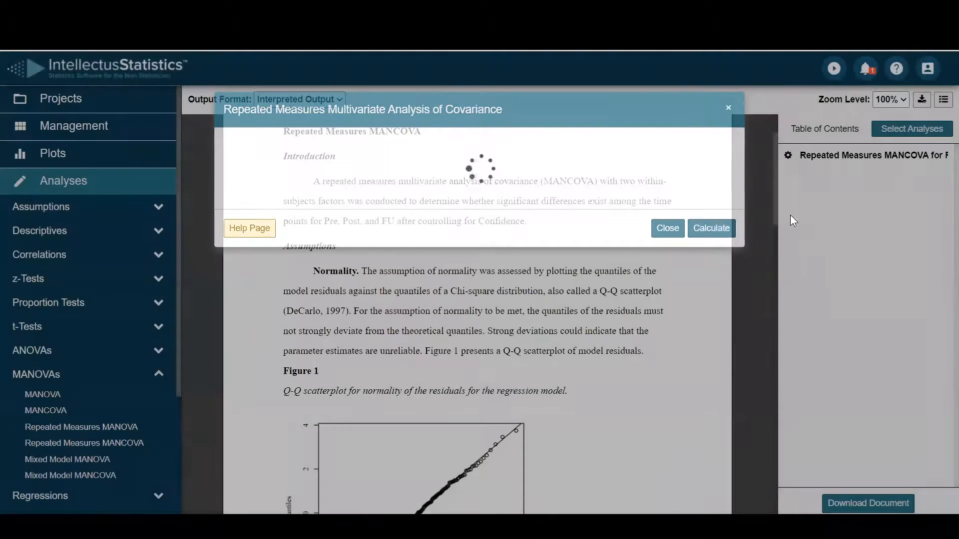
Close the analysis window and bring the normality Q-Q scatterplot of residuals into view
click(666, 228)
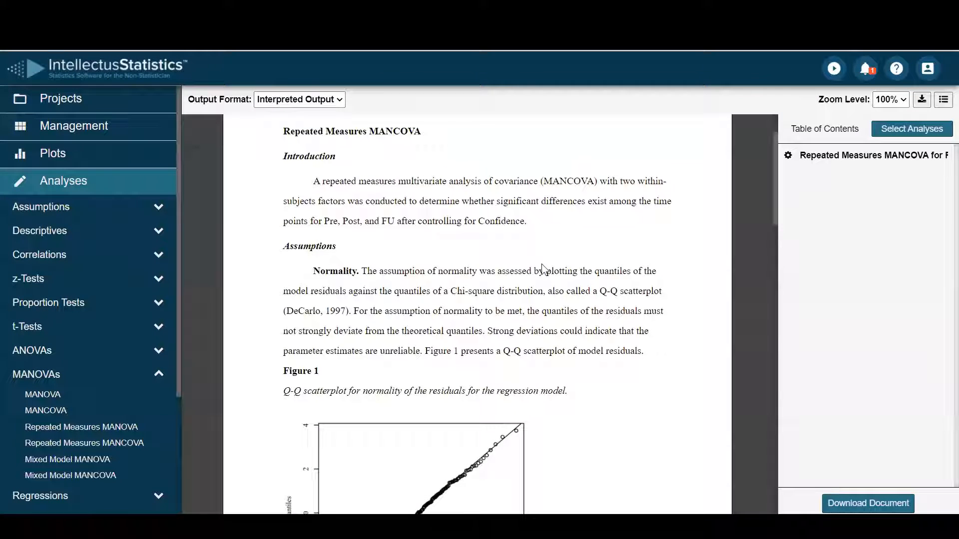
double_click(308, 246)
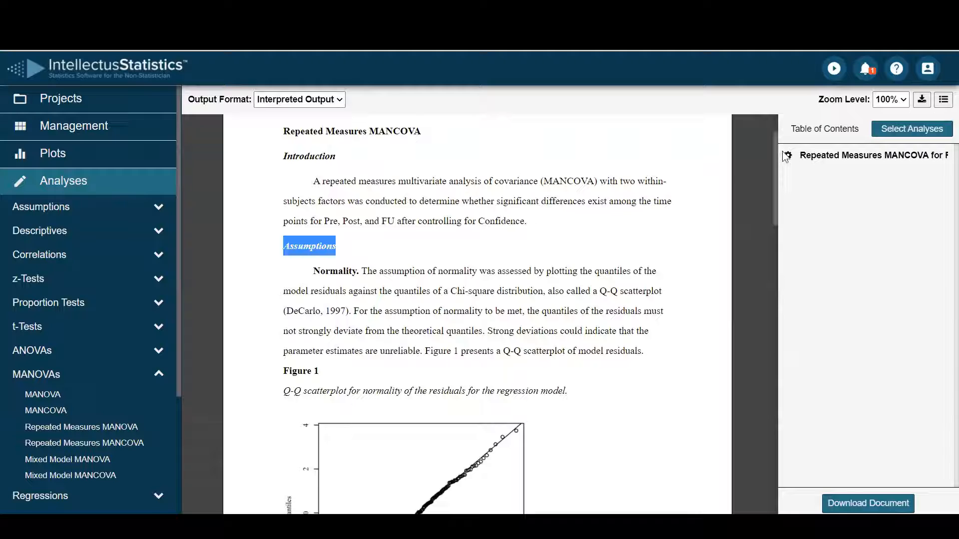
scroll(down, 3)
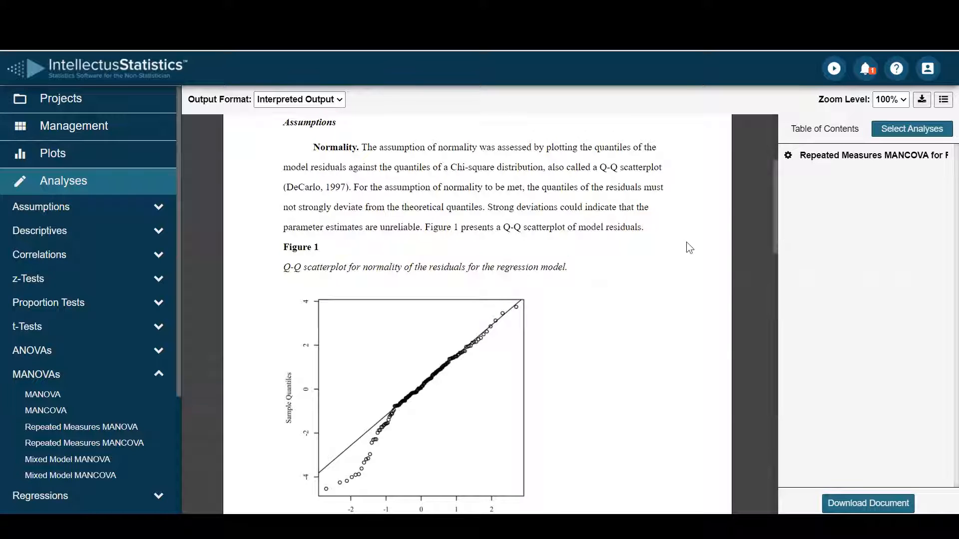
scroll(down, 3)
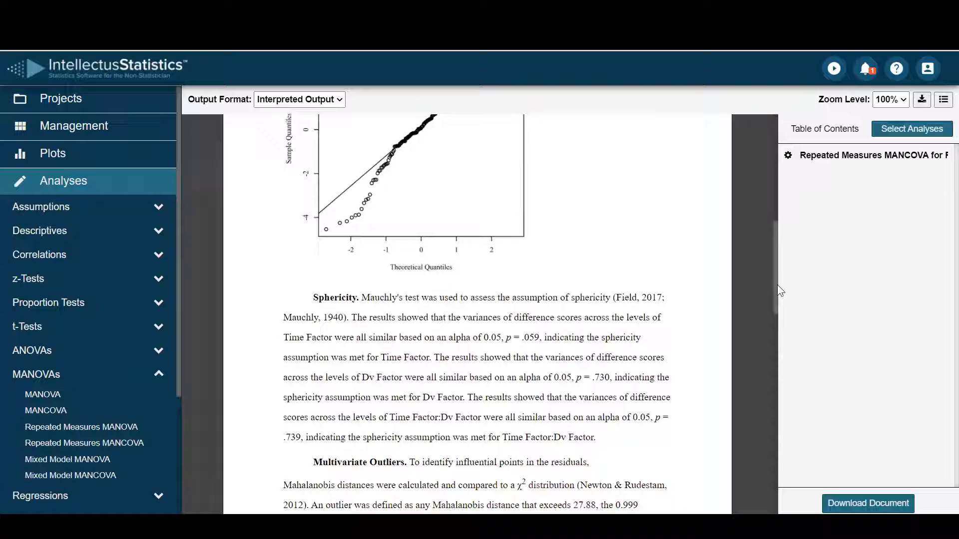
scroll(down, 3)
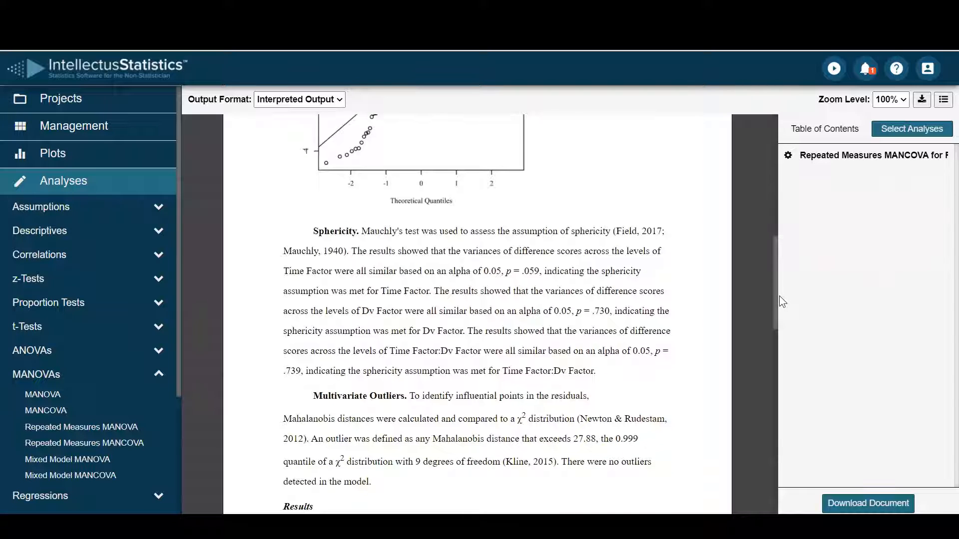
scroll(down, 3)
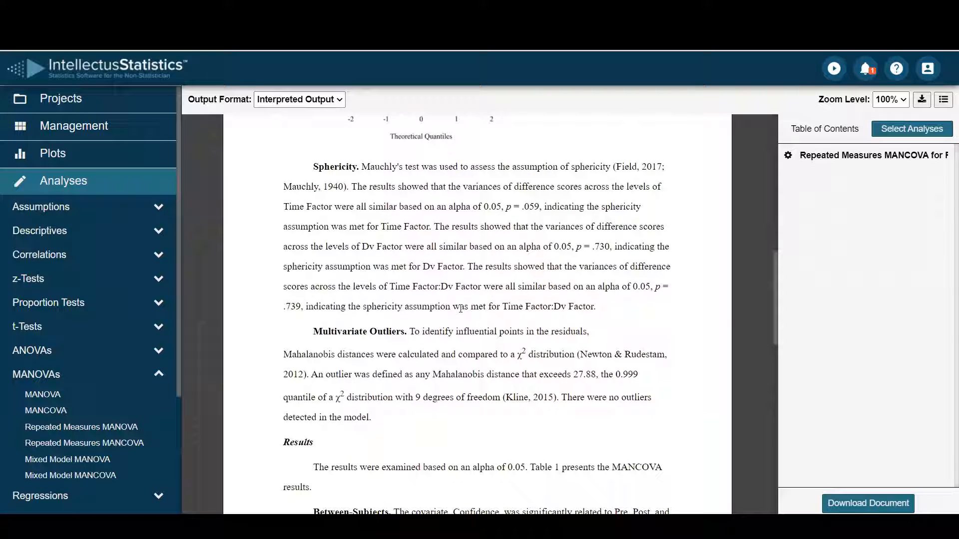
double_click(459, 306)
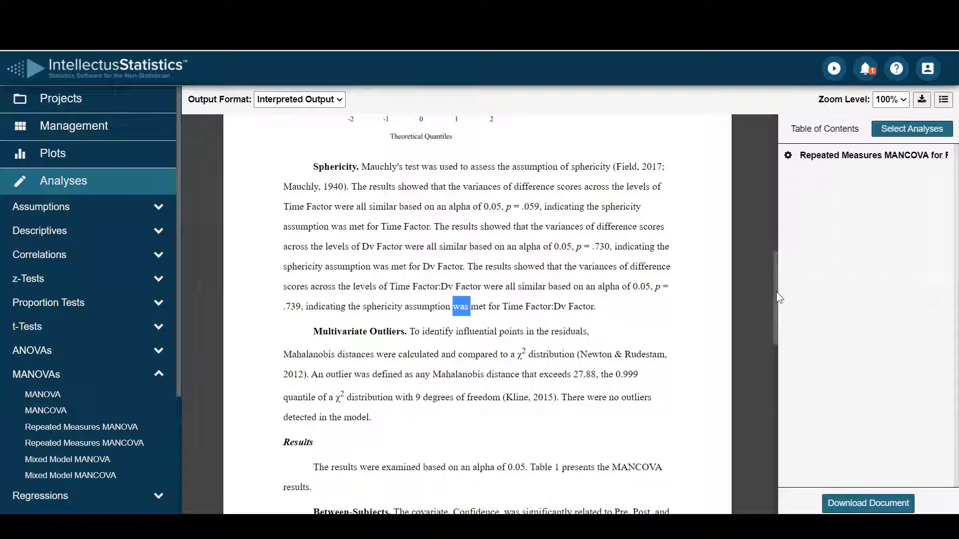
scroll(down, 3)
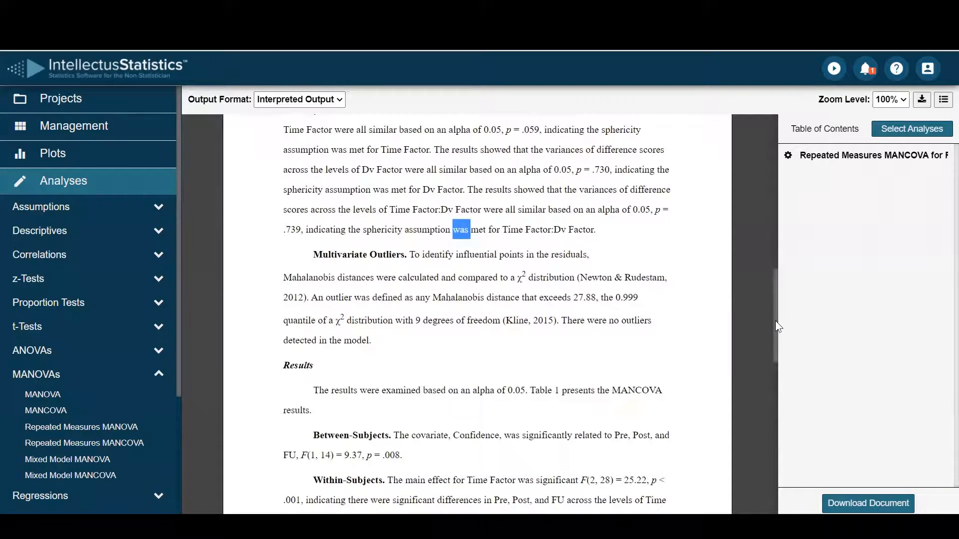
scroll(down, 3)
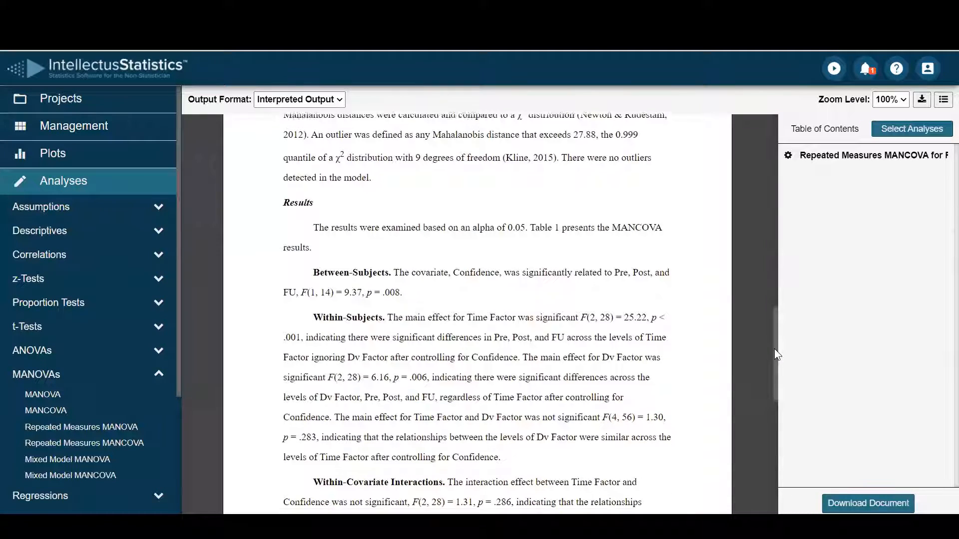
scroll(down, 3)
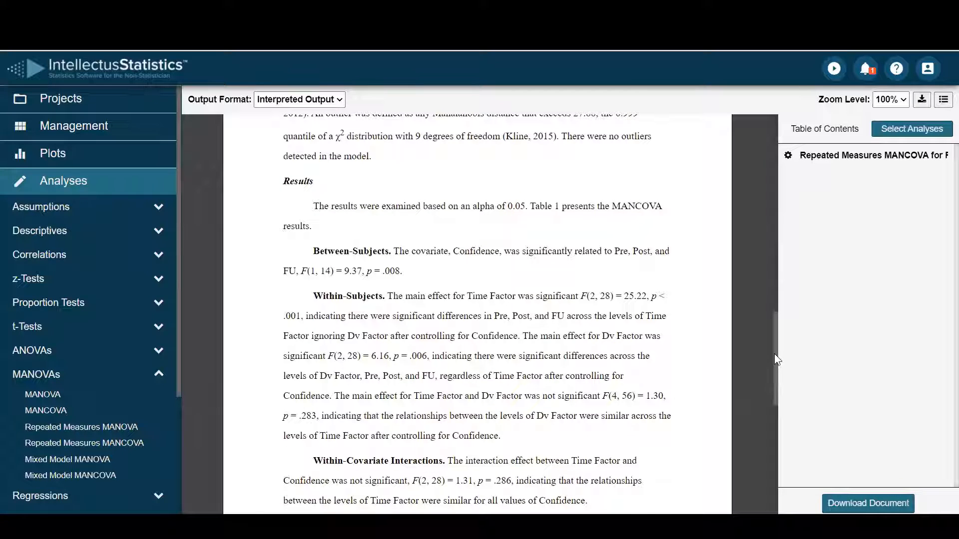
scroll(down, 3)
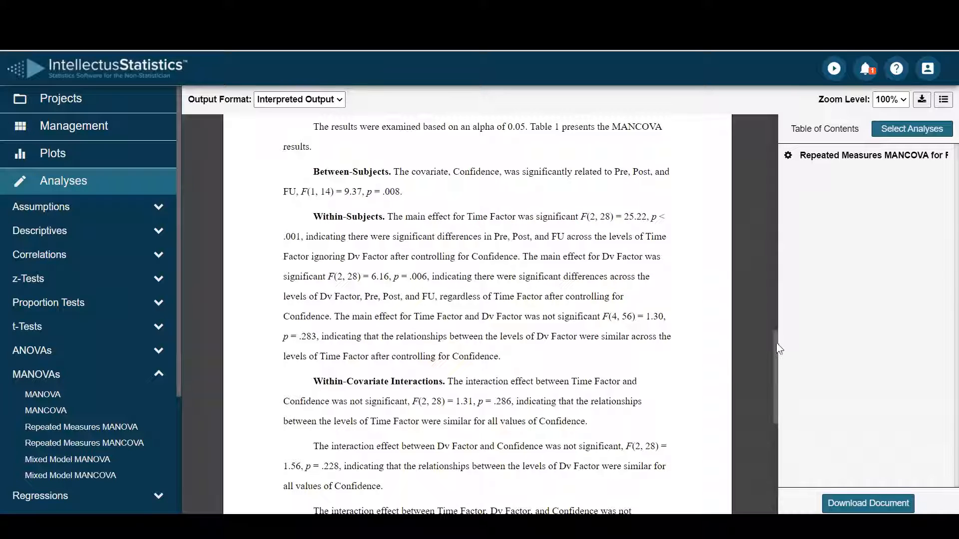
scroll(down, 3)
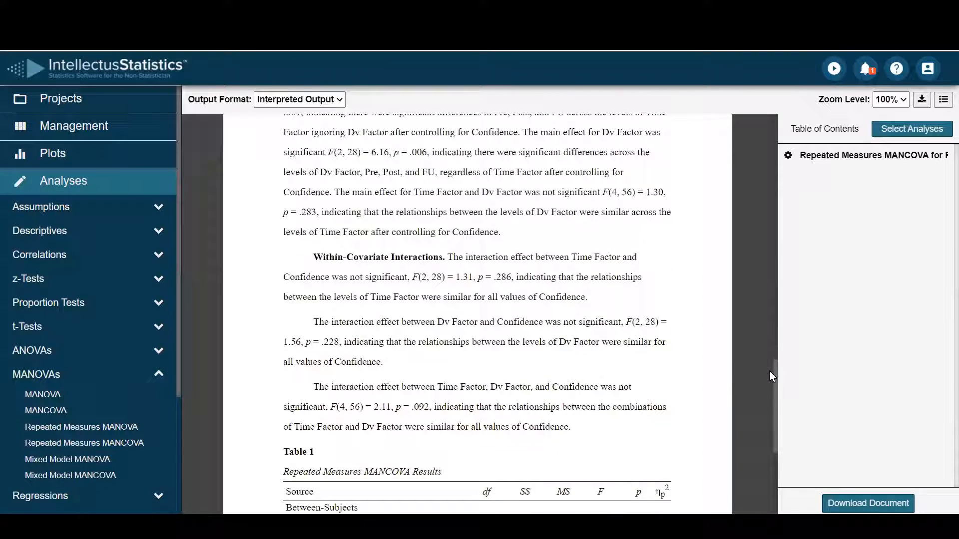
scroll(down, 3)
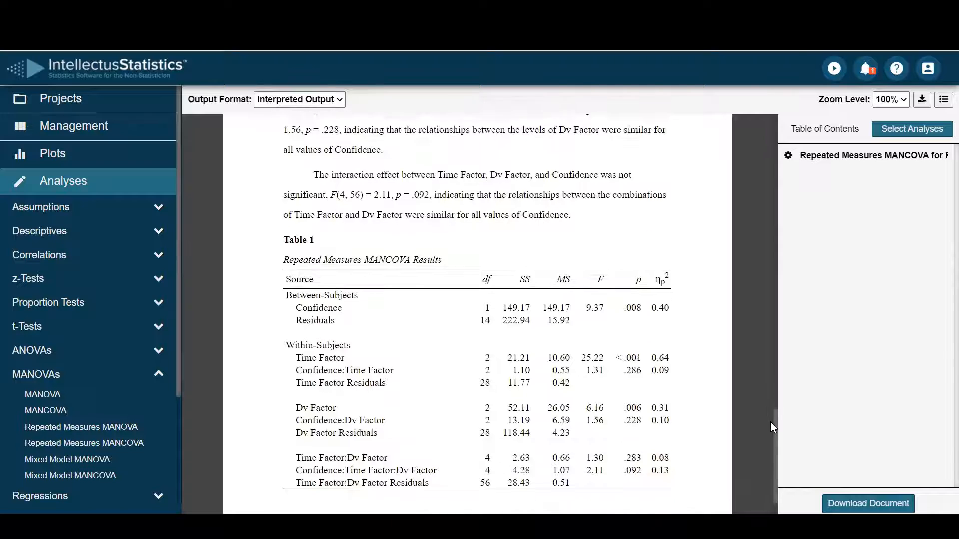
scroll(down, 3)
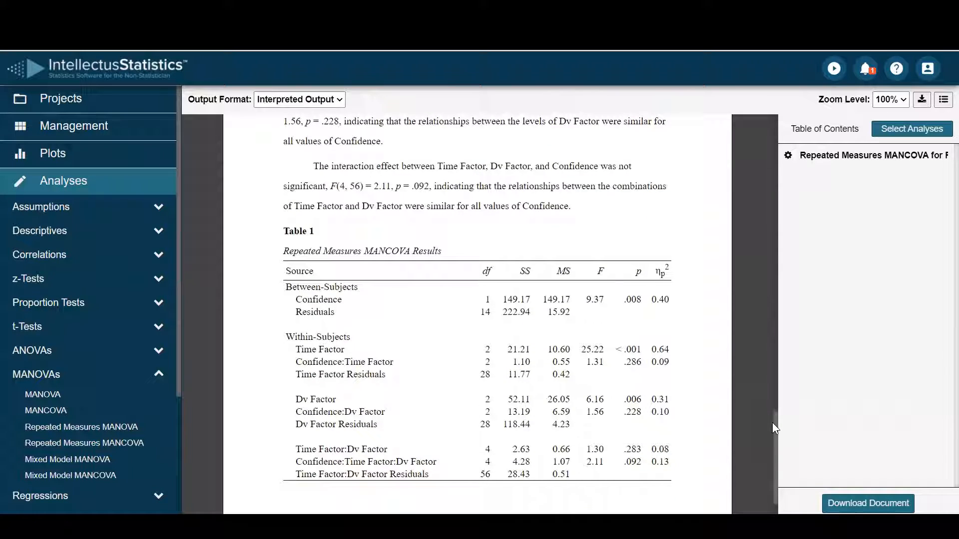
mouse_move(726, 288)
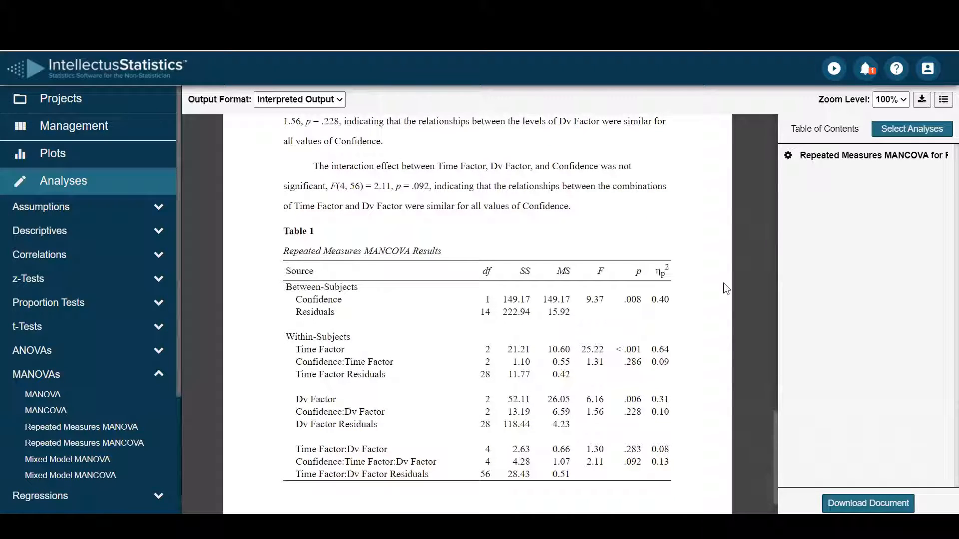
mouse_move(603, 274)
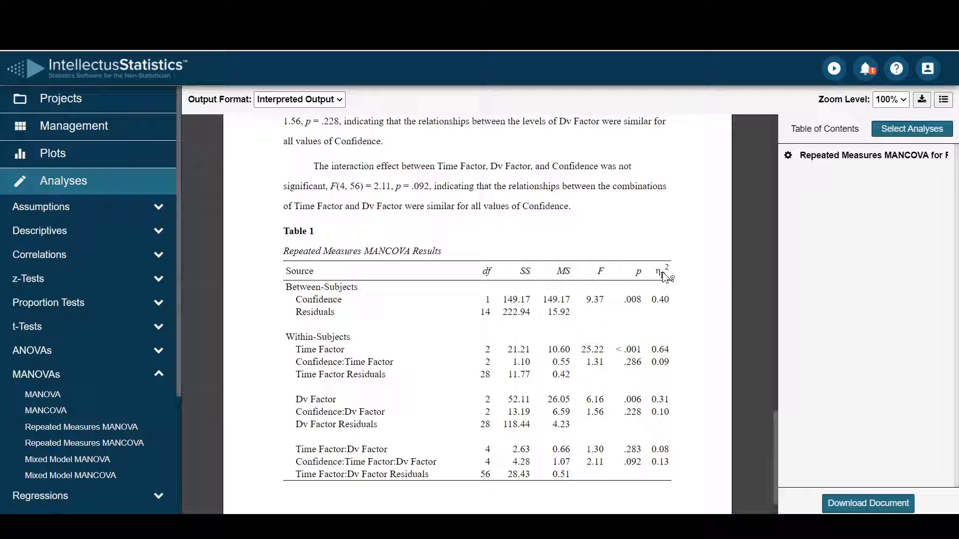
mouse_move(711, 205)
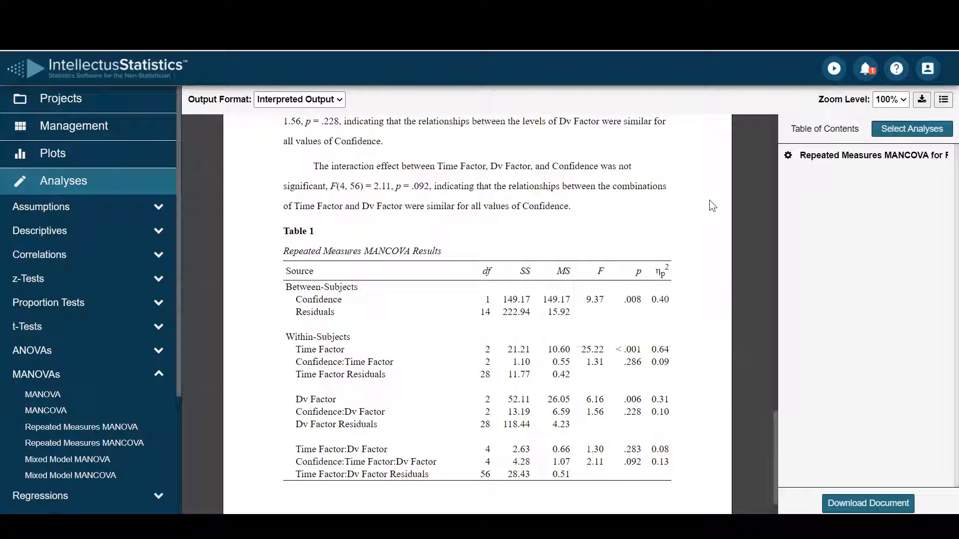